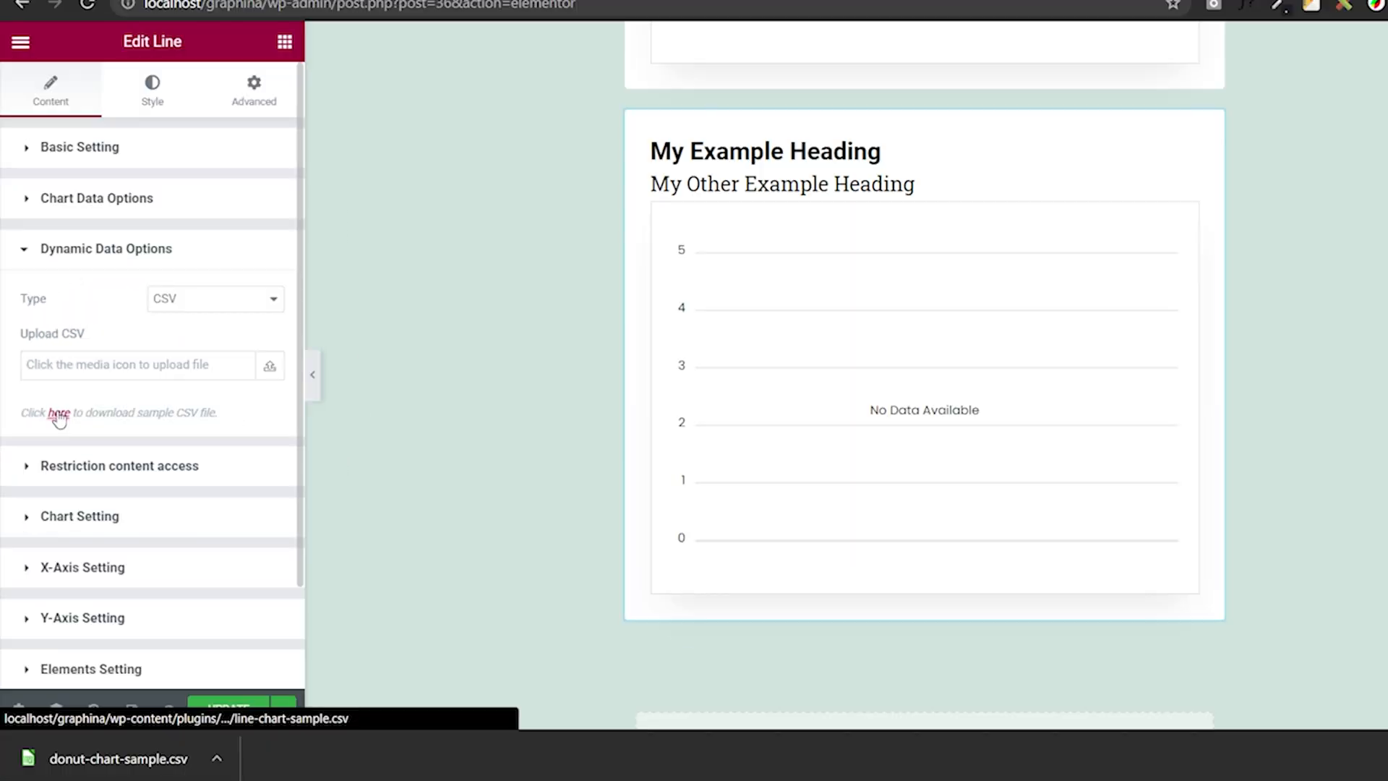
# - Download the line chart sample CSV, upload 'line-chart-sample (1)' to the media library, and insert it as the chart's data
pyautogui.click(59, 413)
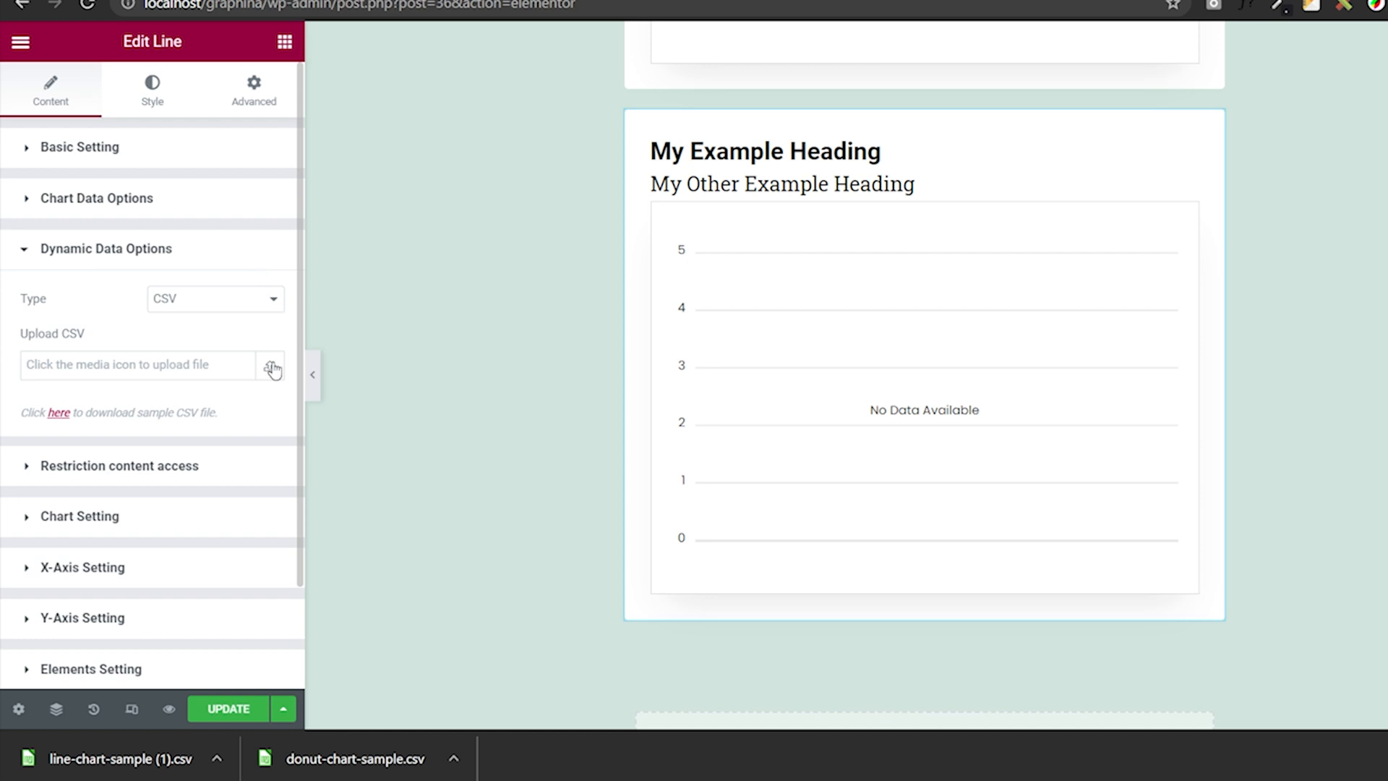
pyautogui.click(272, 365)
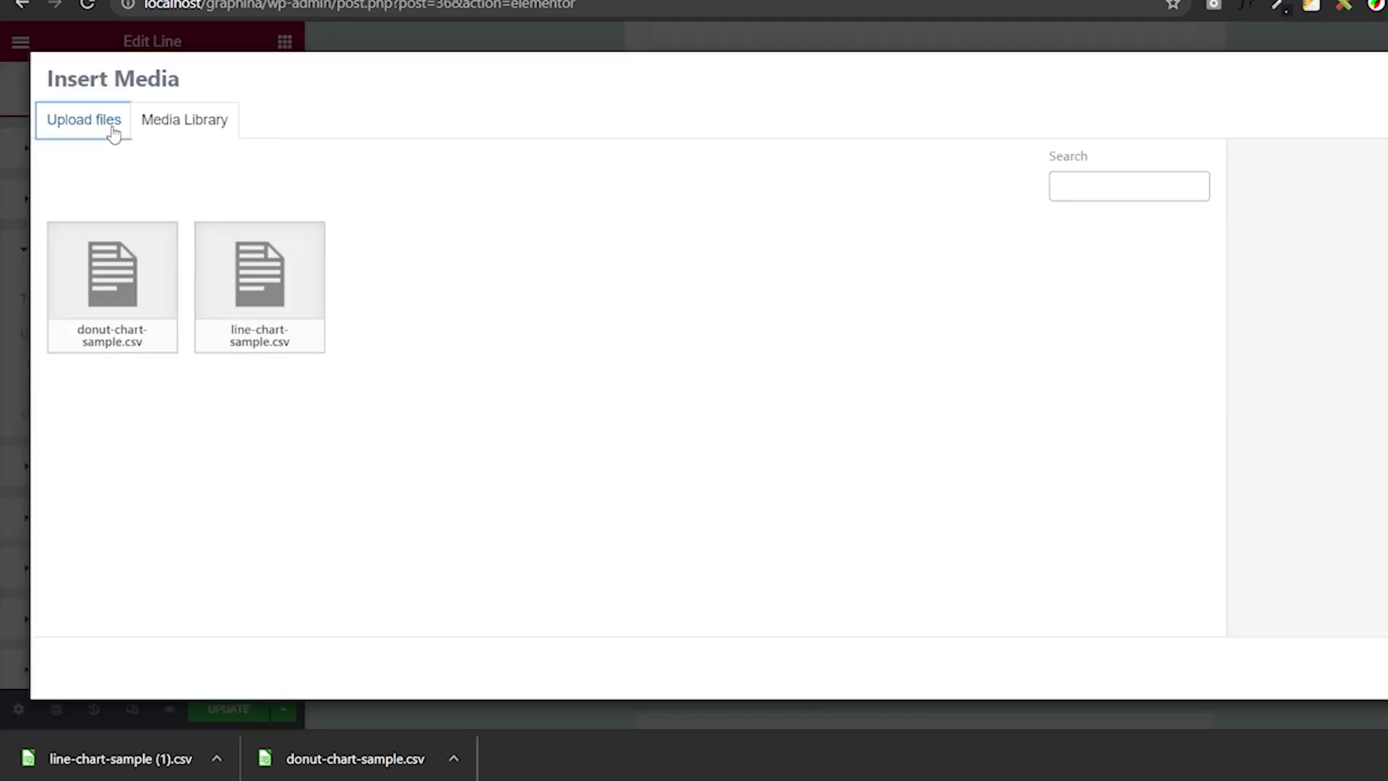
pyautogui.click(83, 120)
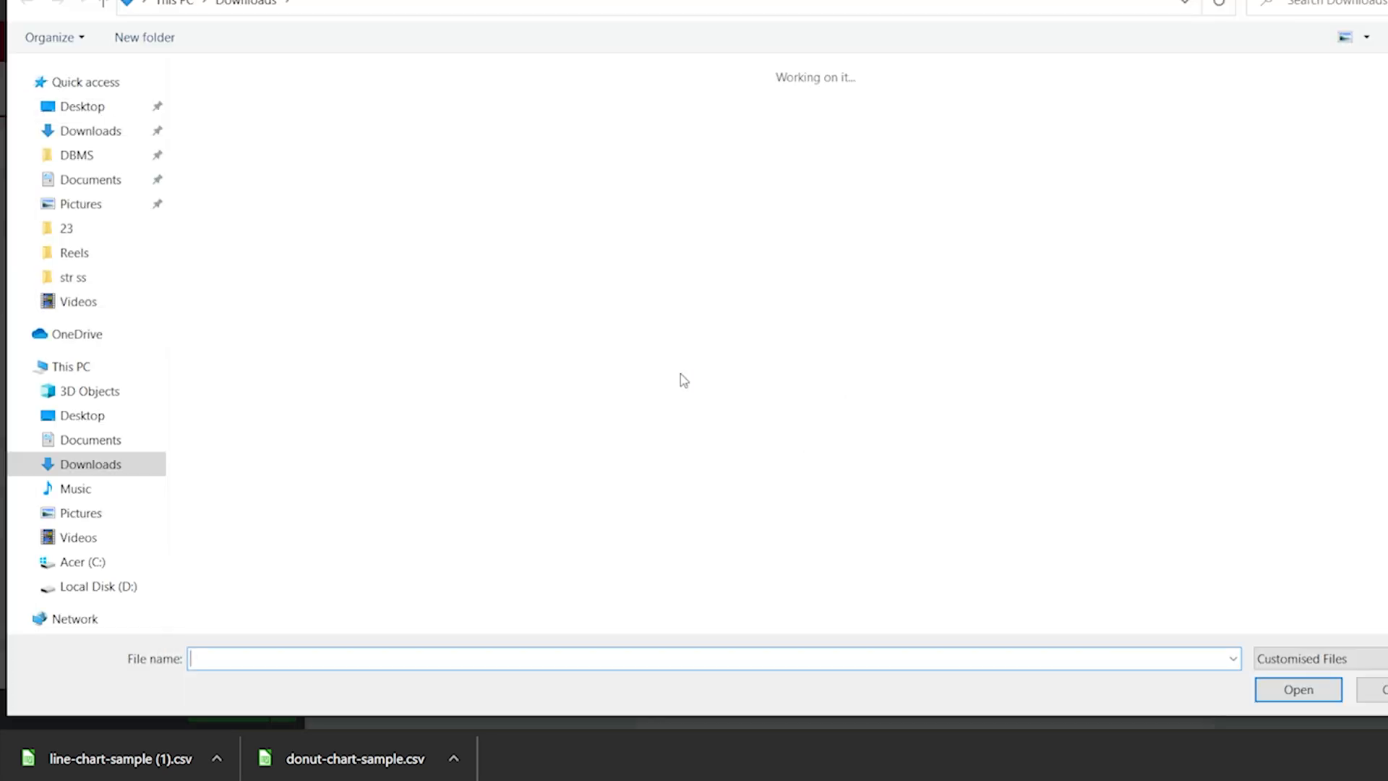
pyautogui.click(264, 169)
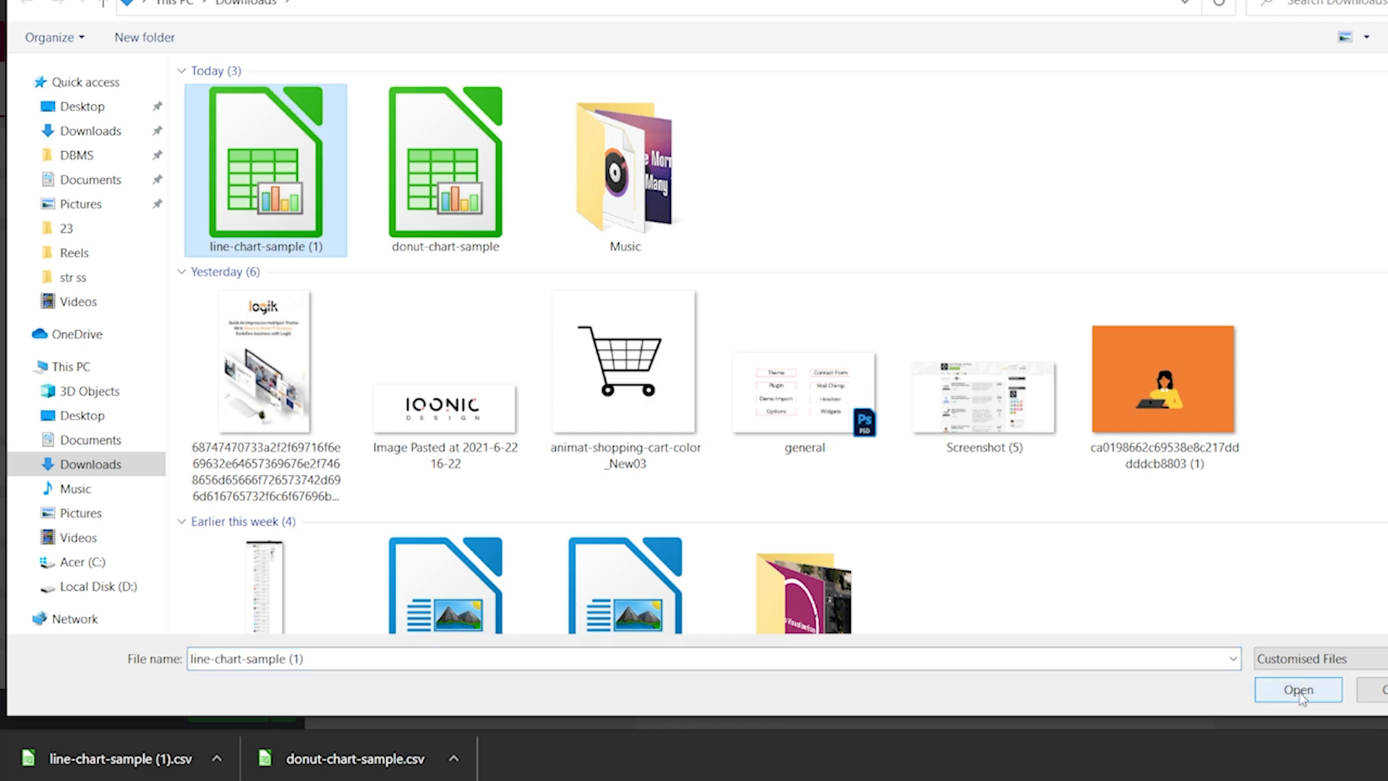
pyautogui.click(1297, 689)
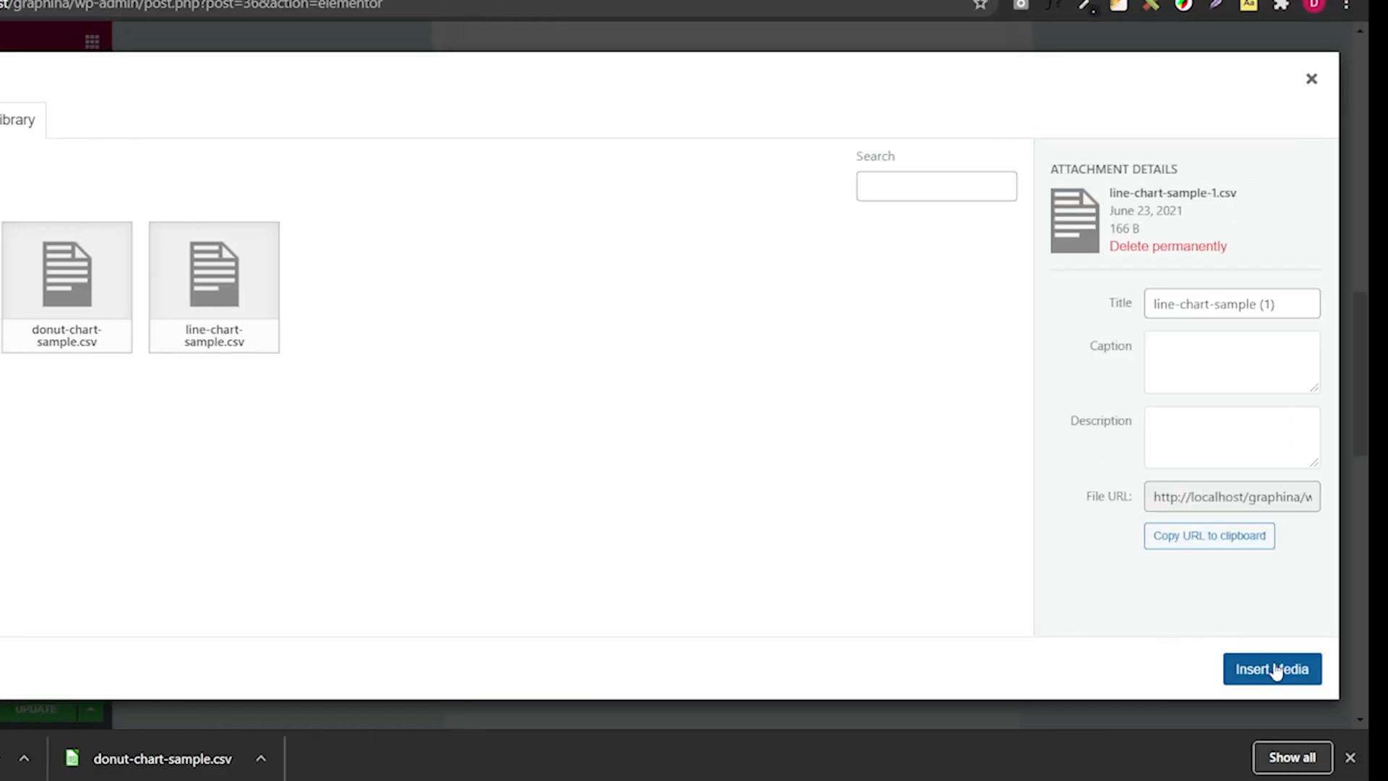
pyautogui.click(1273, 668)
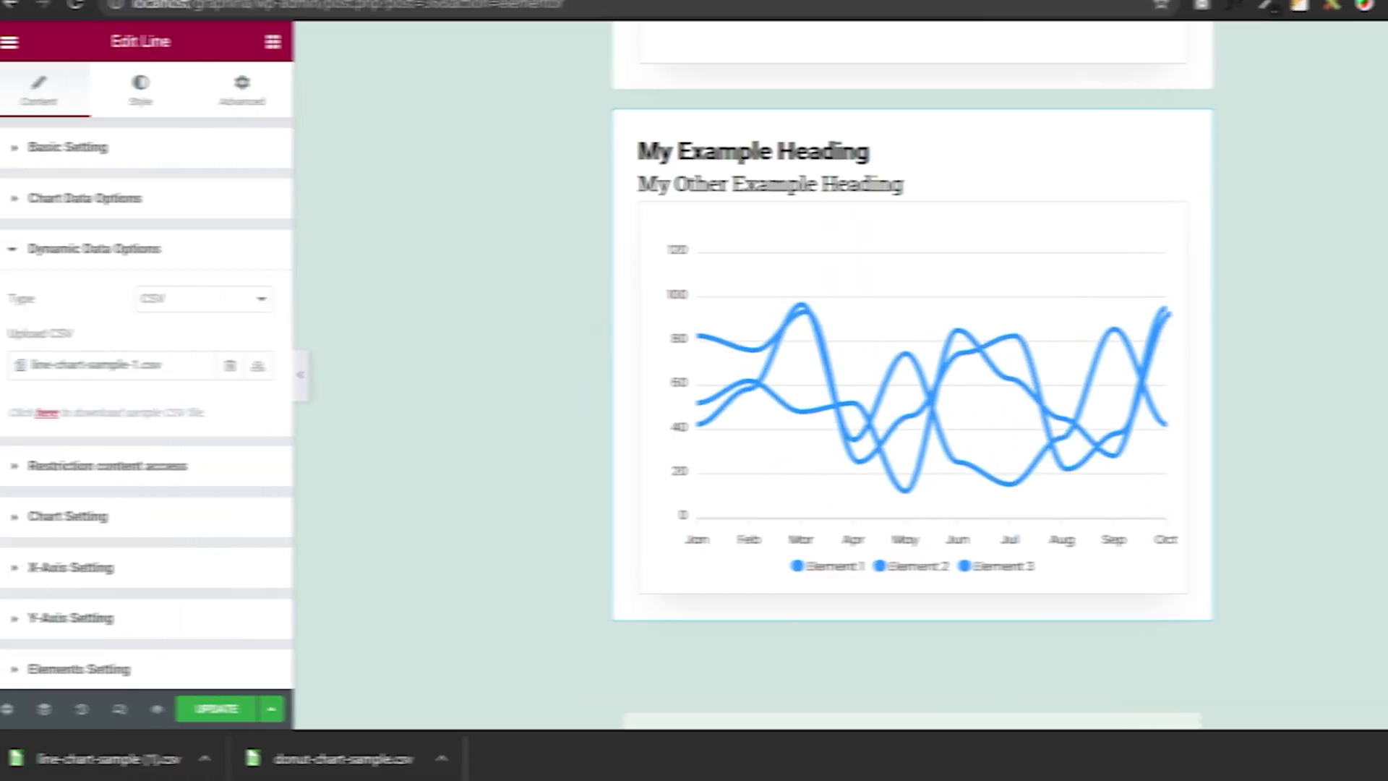